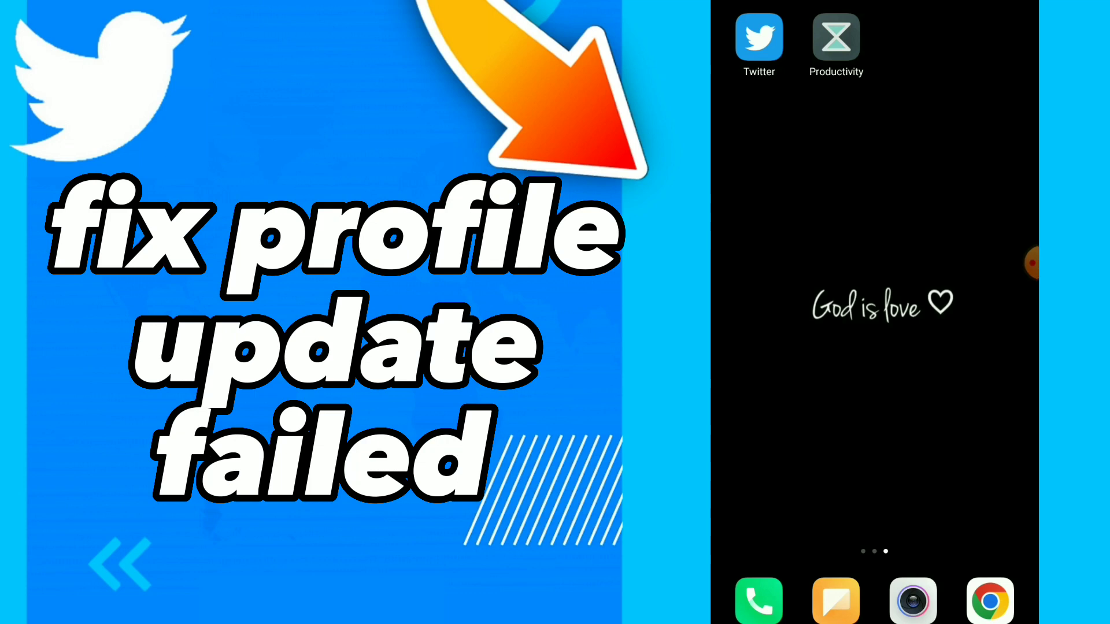
# Open the Manage apps list of installed apps and scroll down to Twitter.
pyautogui.hscroll(-3)
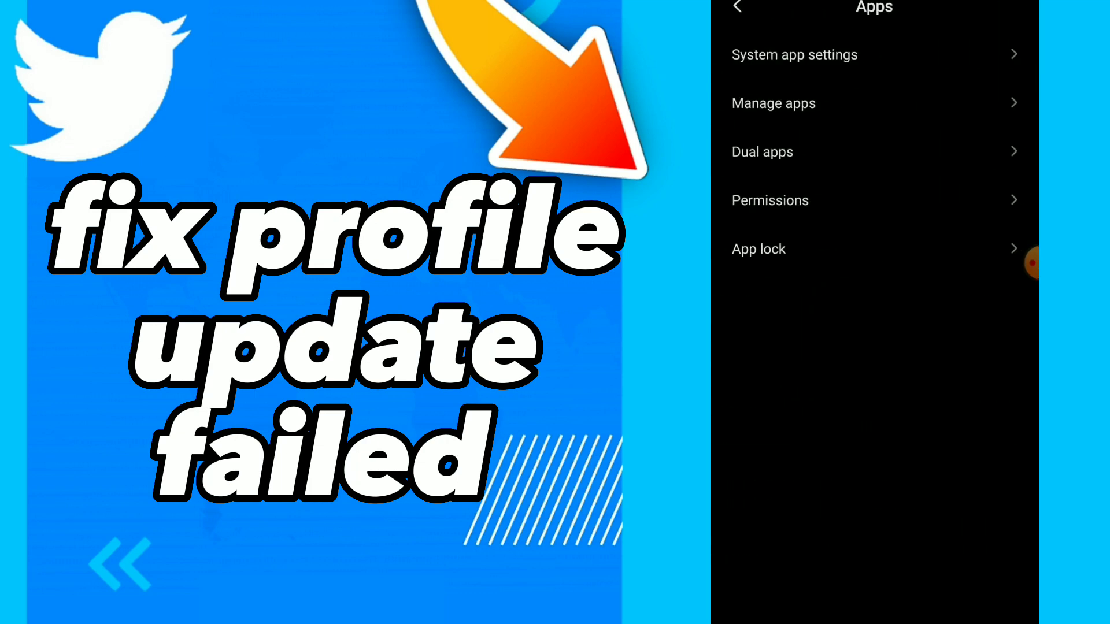
pyautogui.click(773, 102)
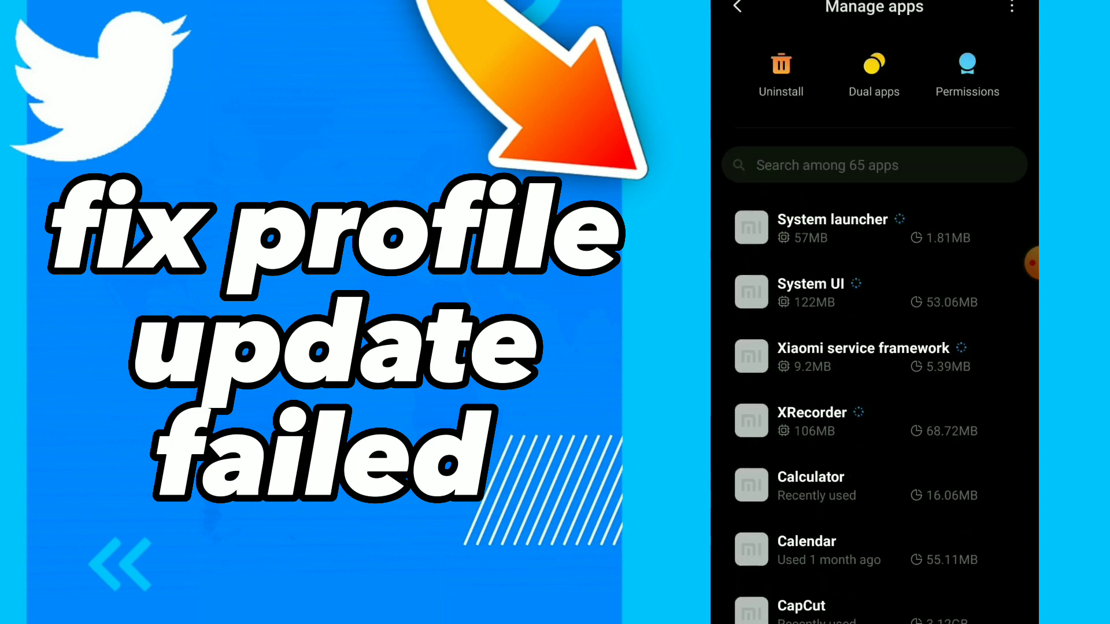
pyautogui.scroll(-3)
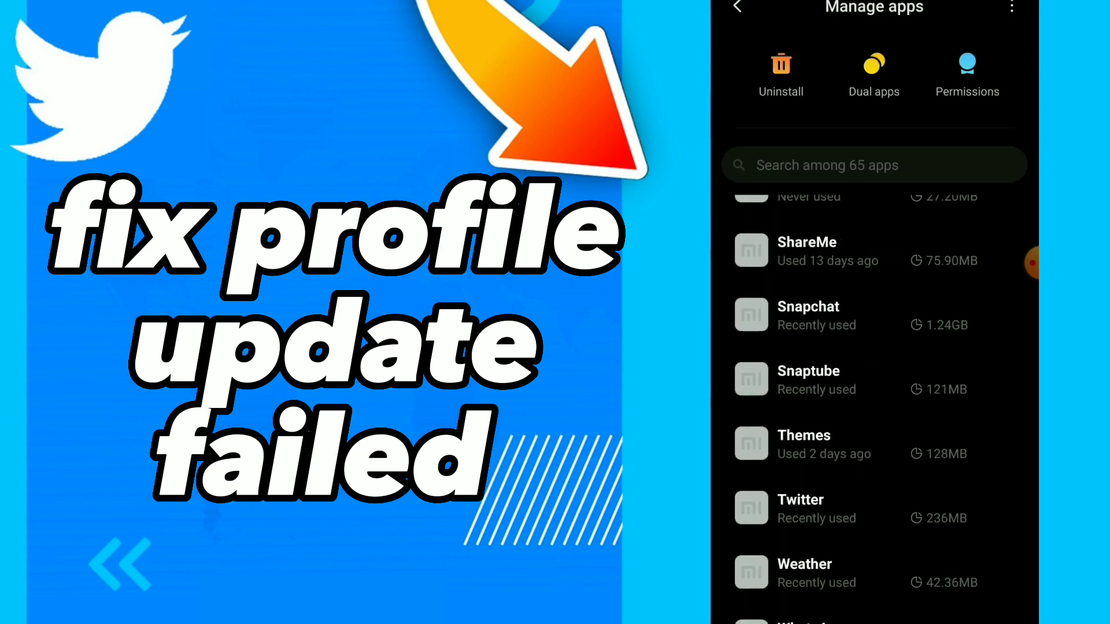
pyautogui.scroll(-3)
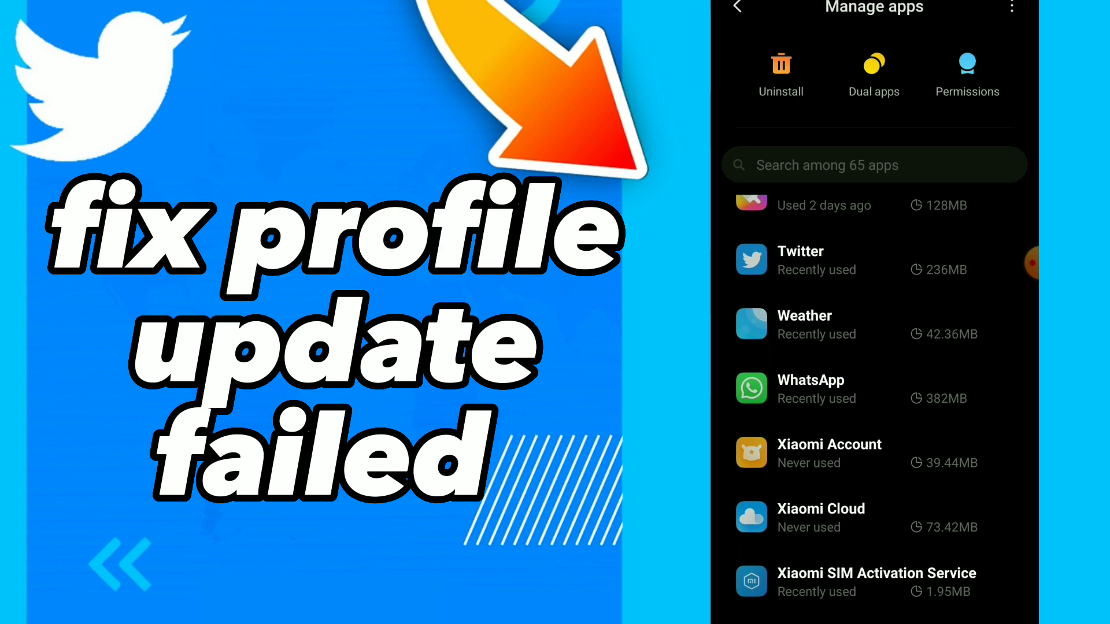
# From Twitter's app info, choose Clear data, then Clear cache only.
pyautogui.click(800, 260)
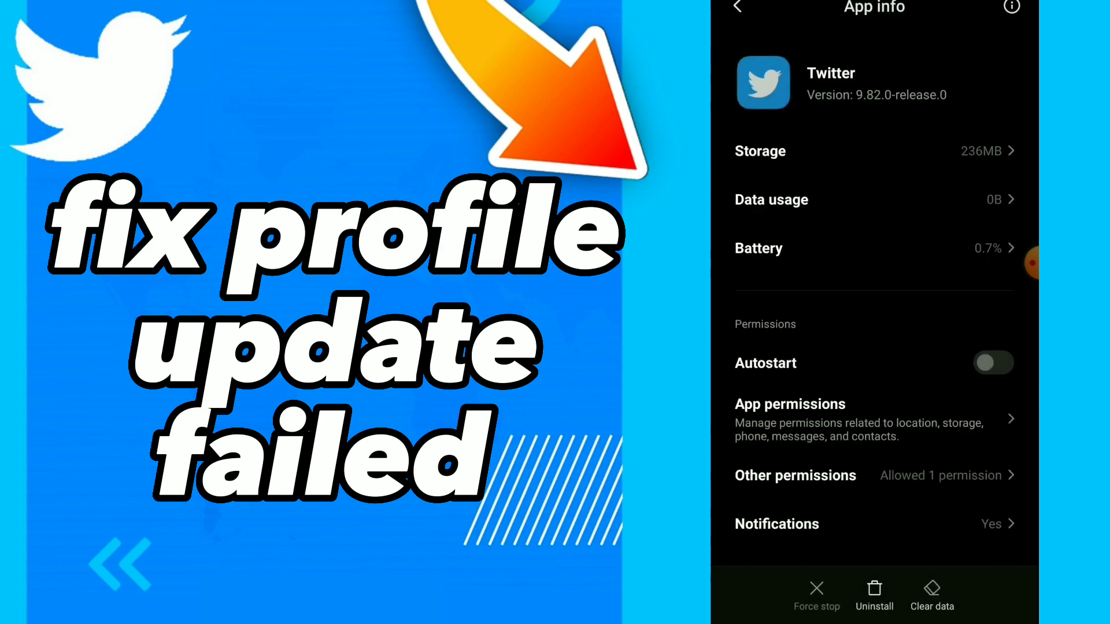
pyautogui.click(931, 600)
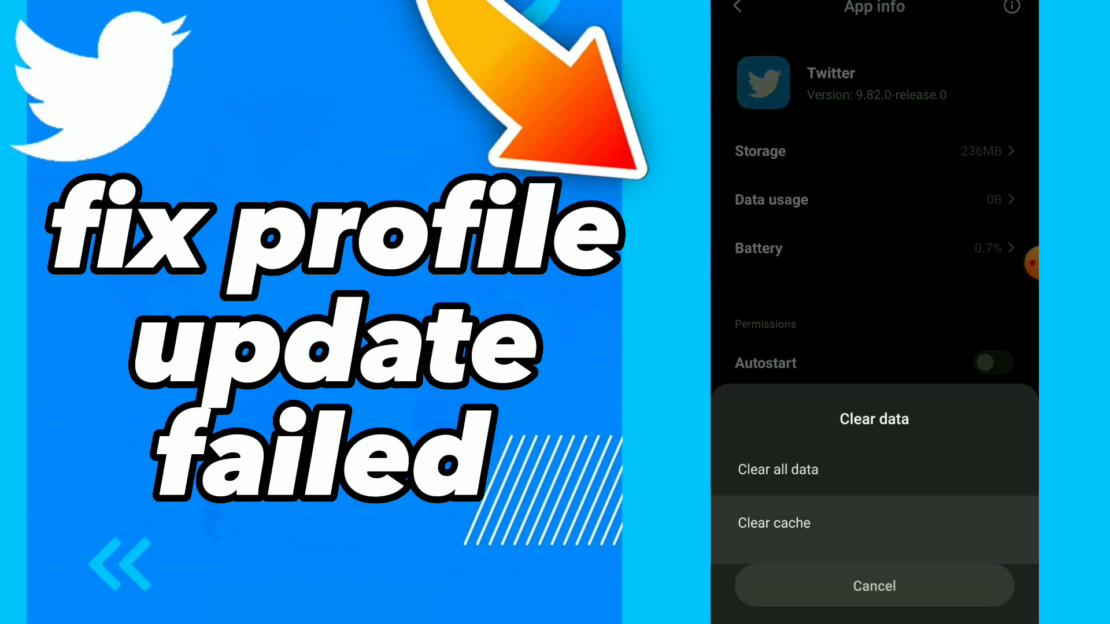
pyautogui.click(874, 585)
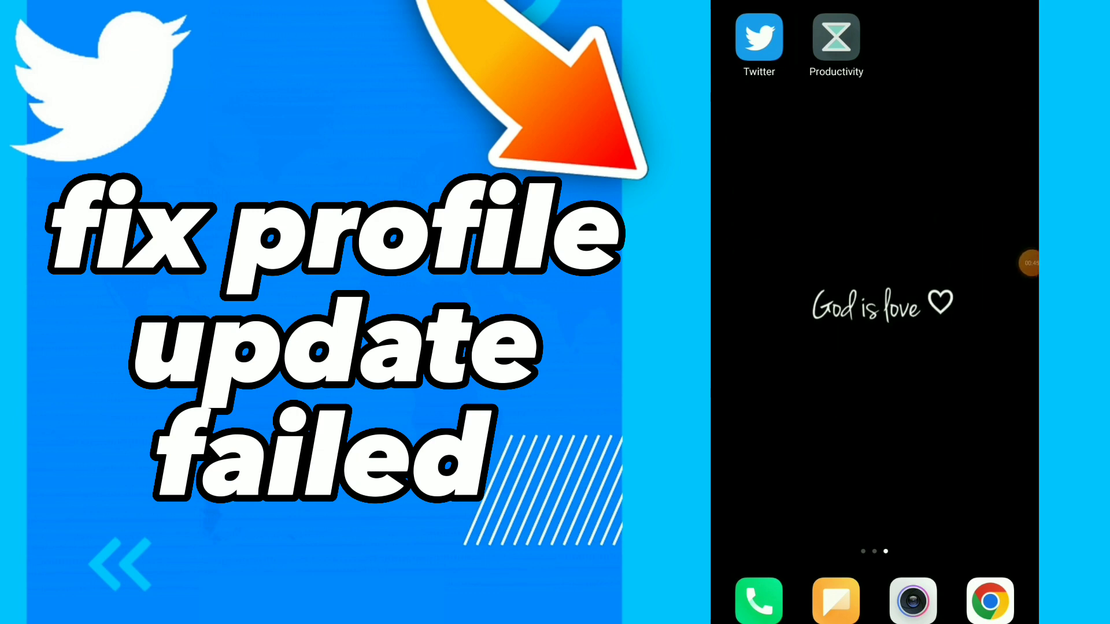
# Leave Settings for the home screen with the Twitter and Productivity shortcuts.
pyautogui.click(1030, 263)
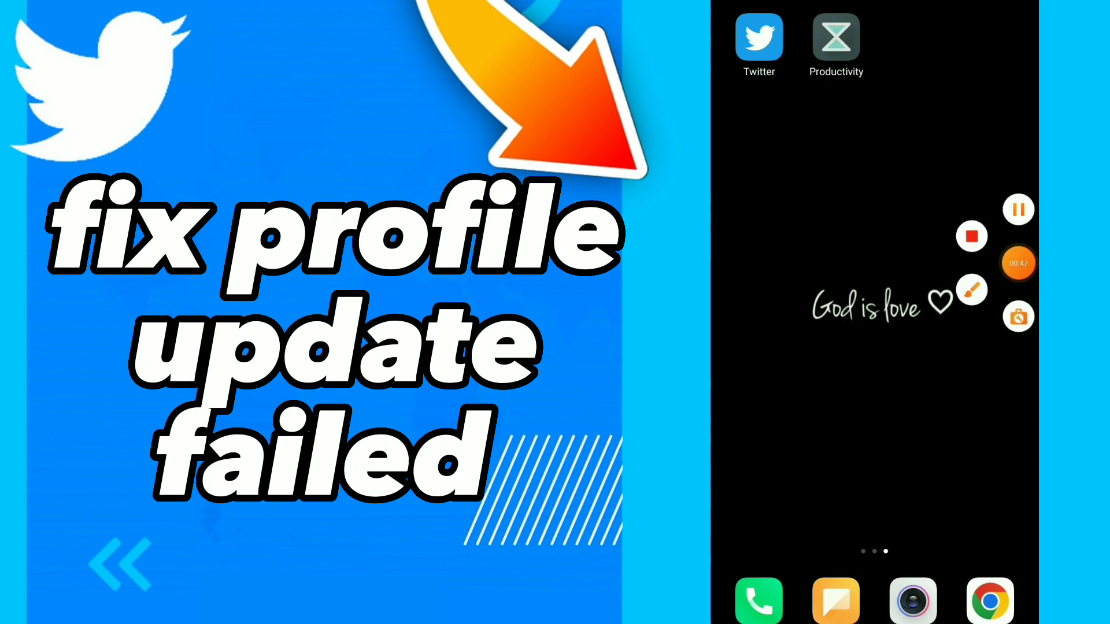